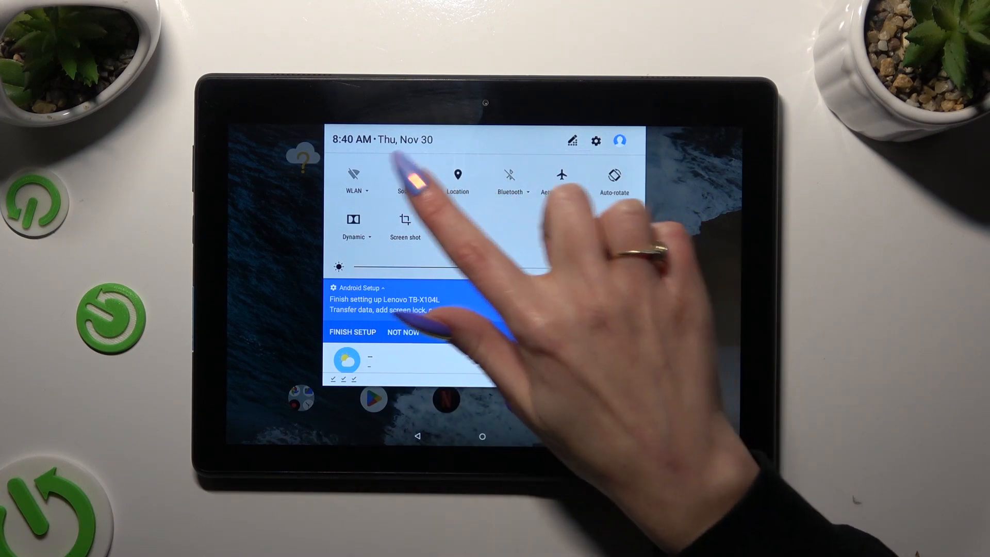
Tap the Quick Settings Sound tile twice to go from vibrate to mute, then enter Settings.
{"action": "left_click", "coordinate": [406, 180]}
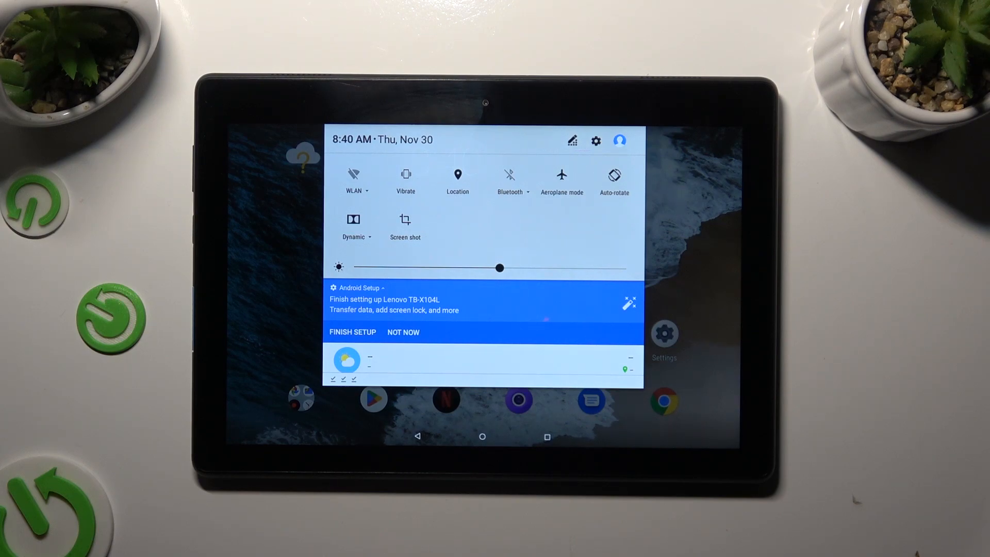
{"action": "left_click", "coordinate": [406, 180]}
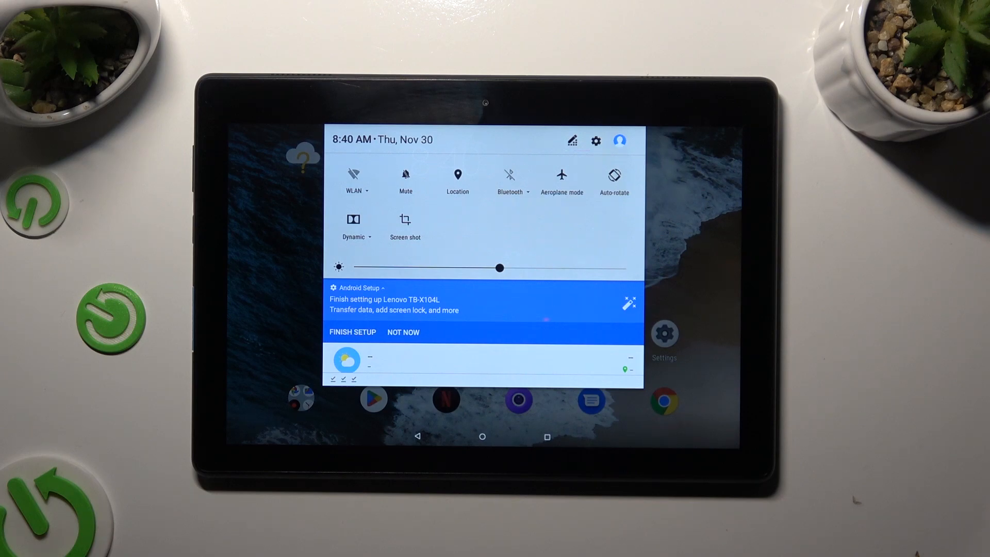
{"action": "left_click", "coordinate": [404, 180]}
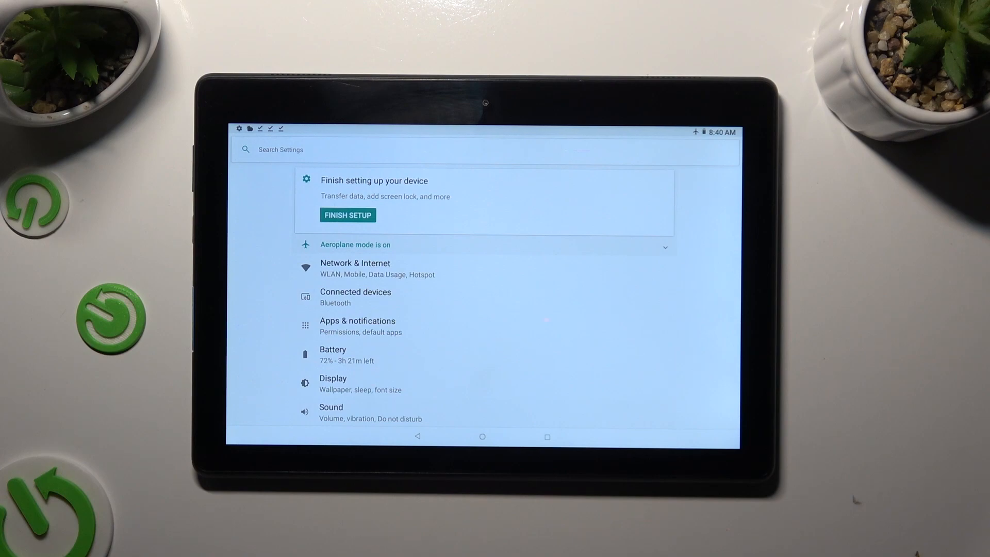
Under Sound > Advanced, switch on Vibrate on tap, leaving the other system sounds off.
{"action": "left_click", "coordinate": [331, 407]}
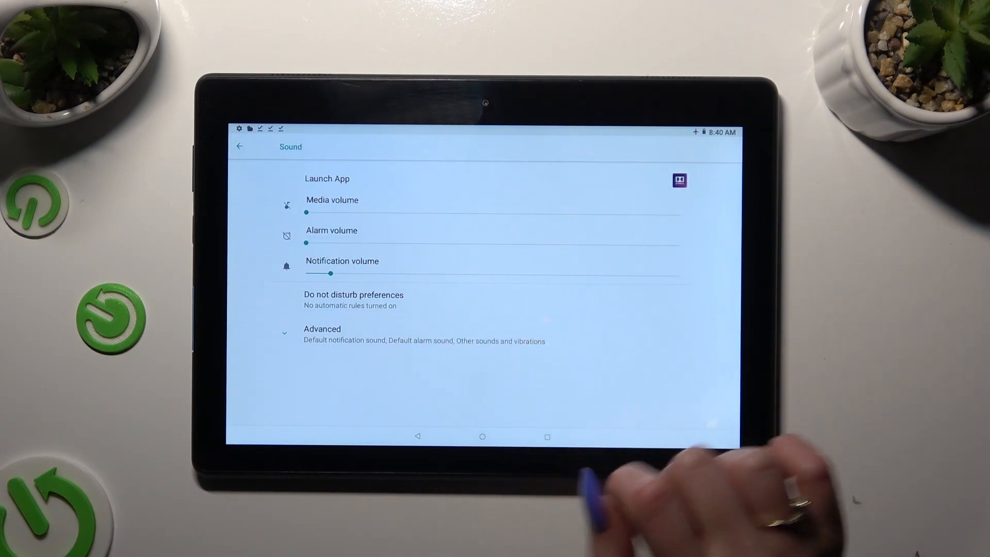
{"action": "left_click", "coordinate": [322, 329]}
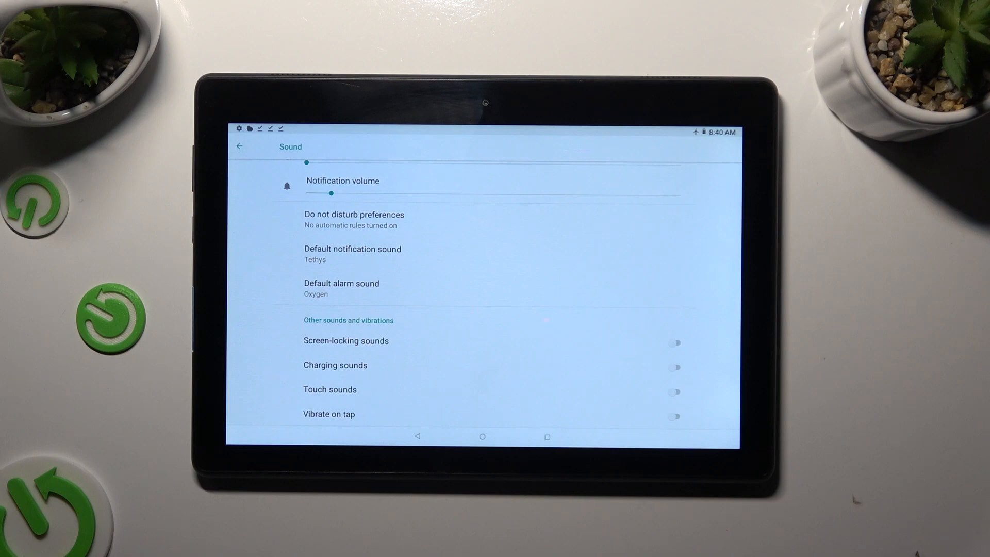
{"action": "left_click", "coordinate": [673, 416]}
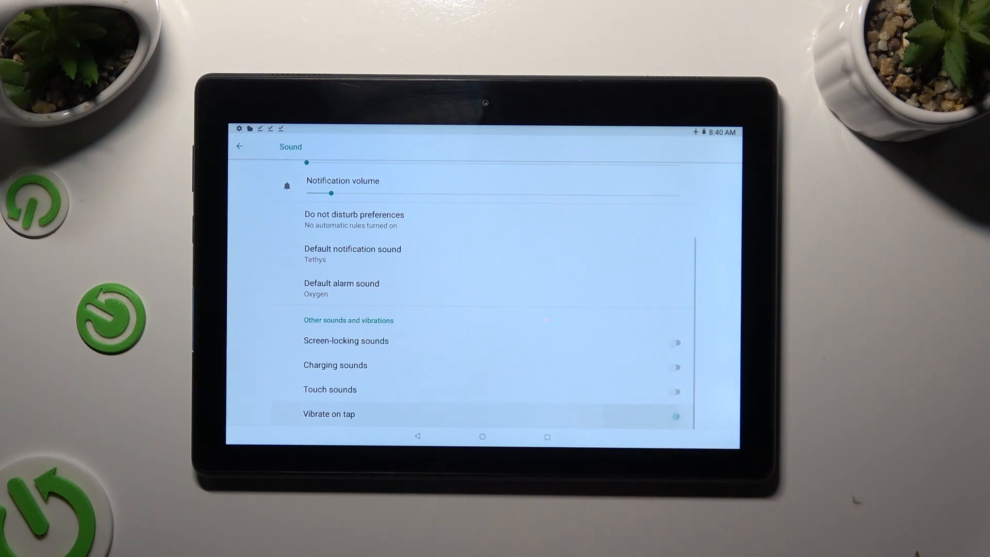
{"action": "left_click", "coordinate": [674, 416]}
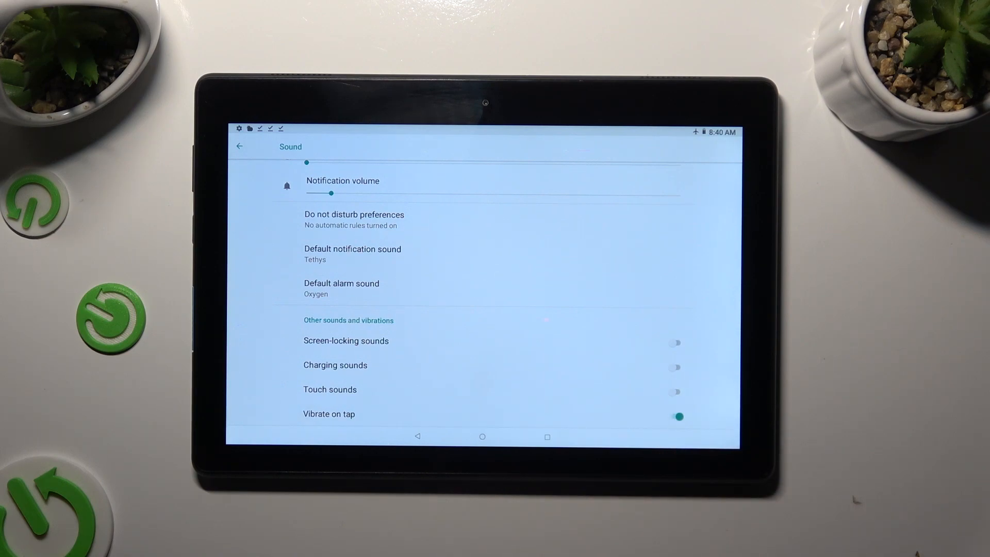